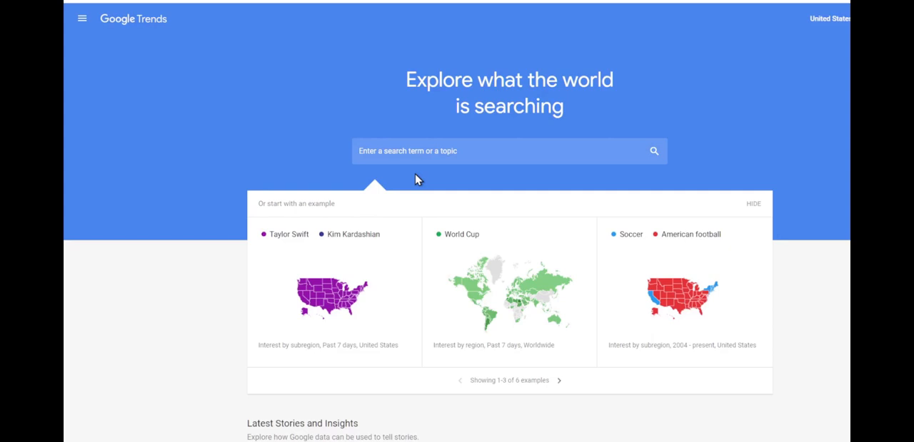
mouse_move(417, 177)
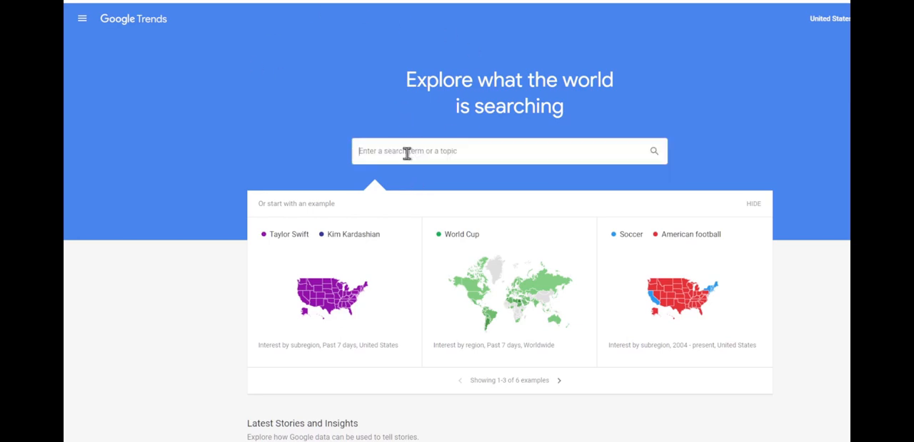
- Search Google Trends for 'living off the grid' to see US interest over time
type("living off the grid")
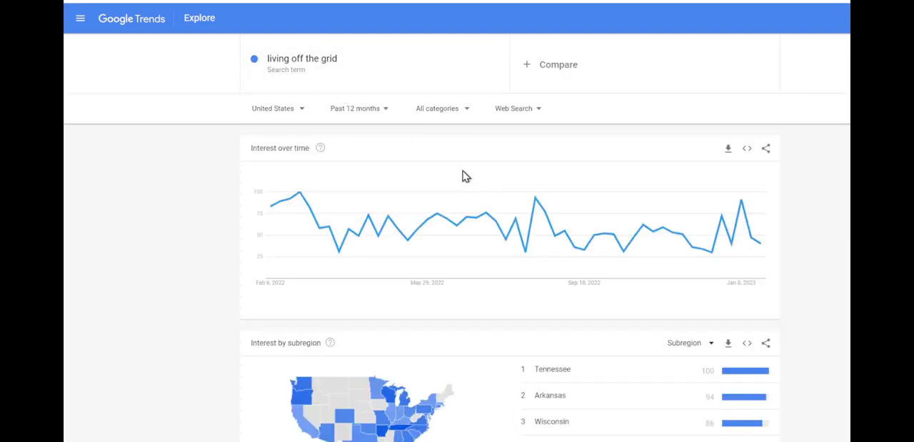
mouse_move(755, 240)
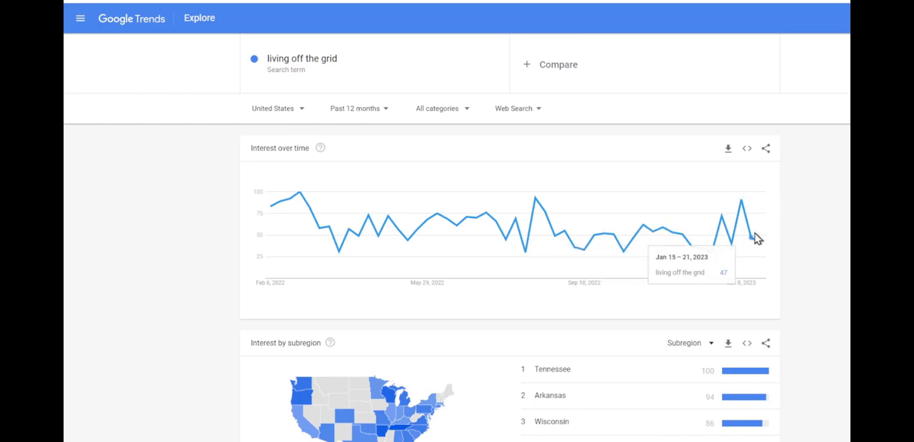
mouse_move(730, 243)
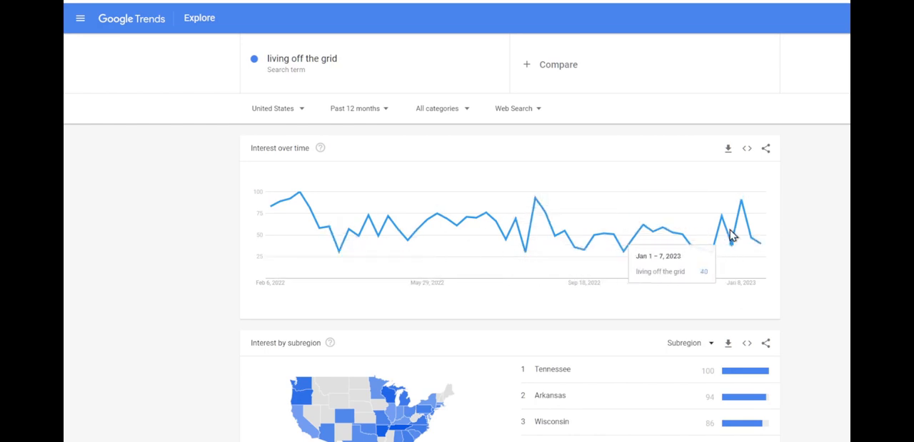
mouse_move(750, 245)
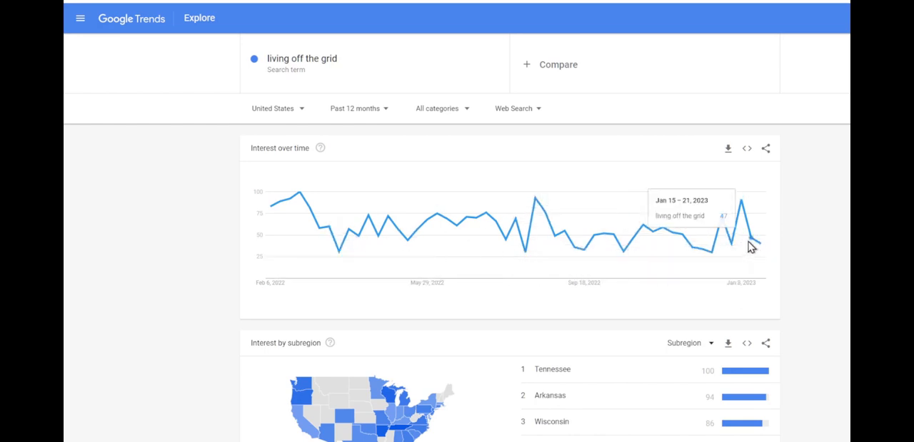
mouse_move(698, 241)
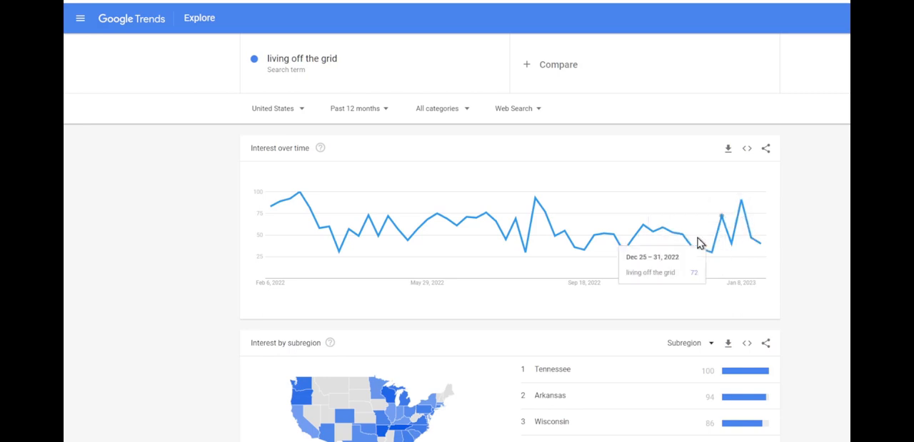
mouse_move(301, 160)
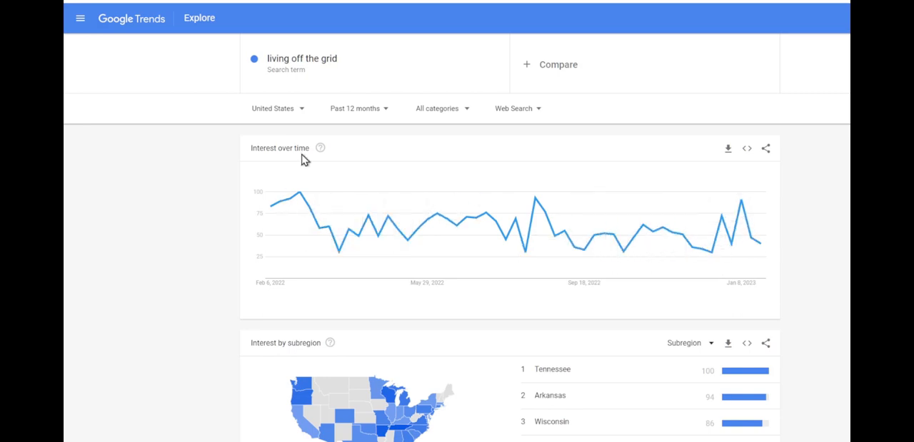
- Switch the time range from Past 12 months to Past 5 years
left_click(301, 58)
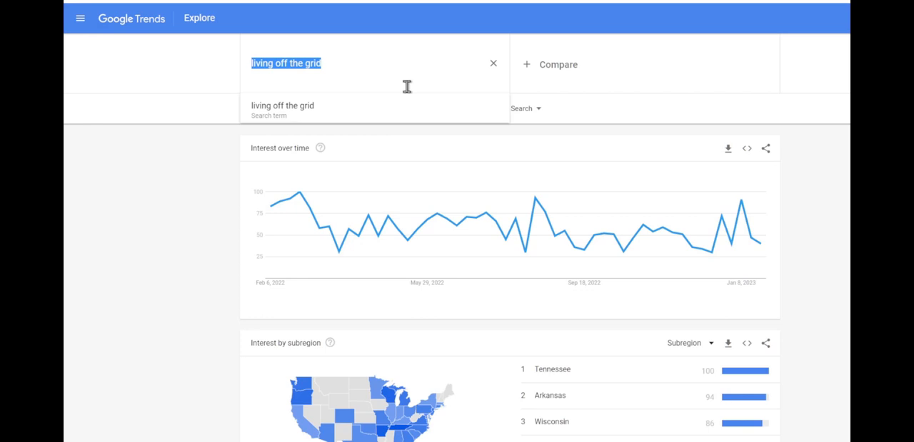
left_click(348, 108)
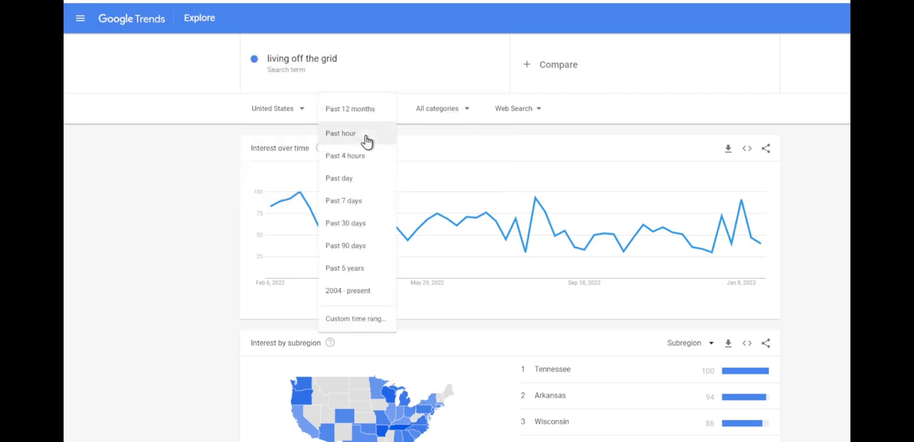
mouse_move(347, 291)
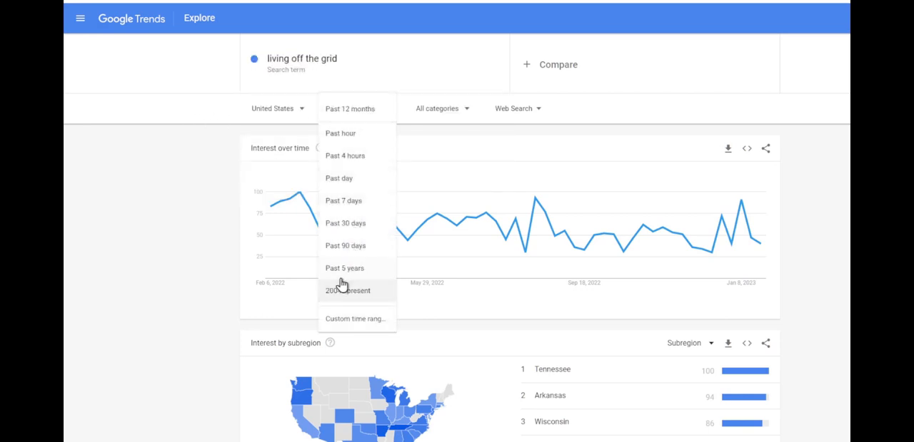
left_click(344, 269)
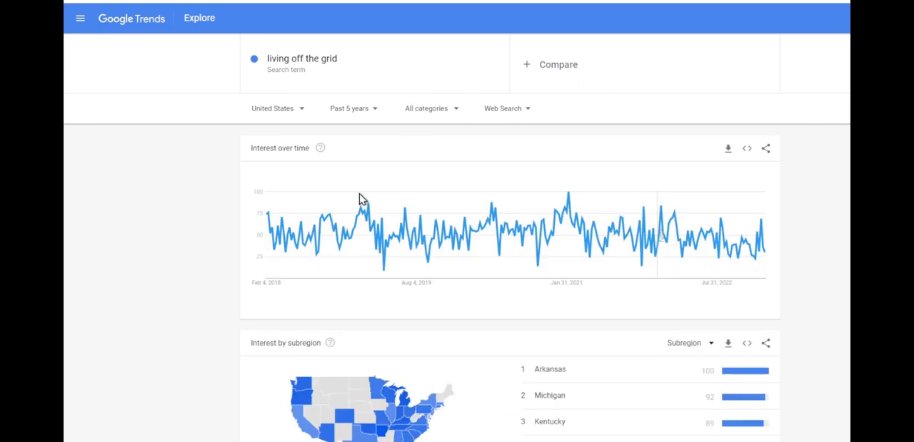
mouse_move(722, 240)
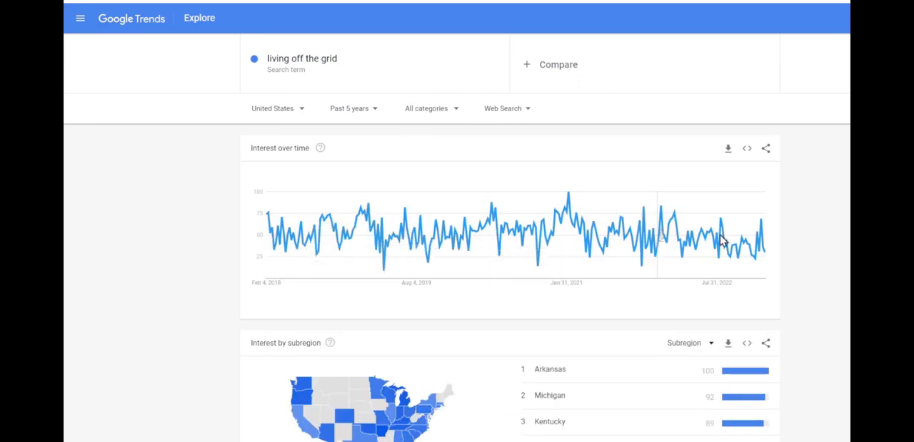
mouse_move(764, 240)
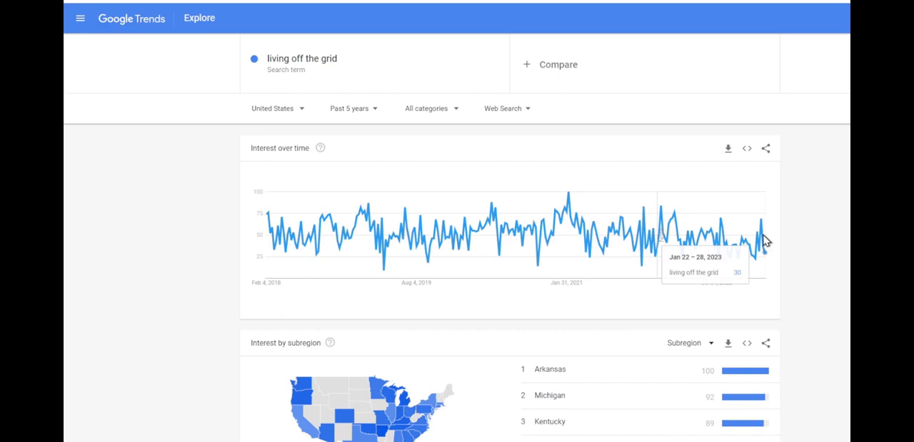
scroll("down", 3)
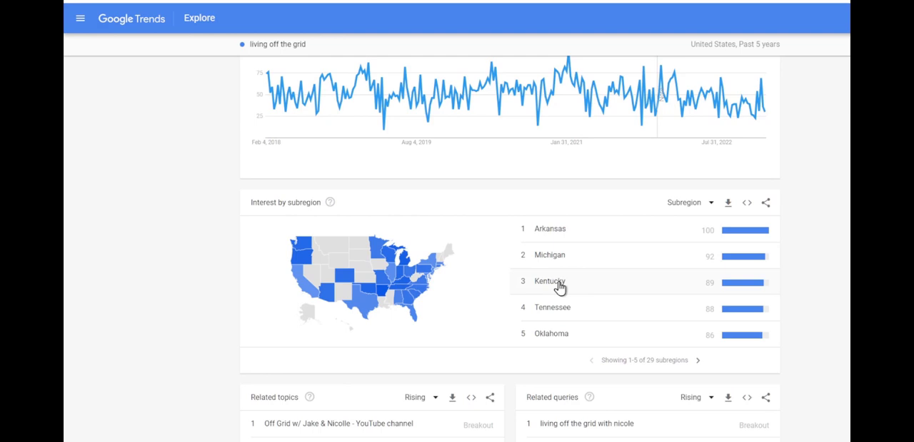
mouse_move(574, 288)
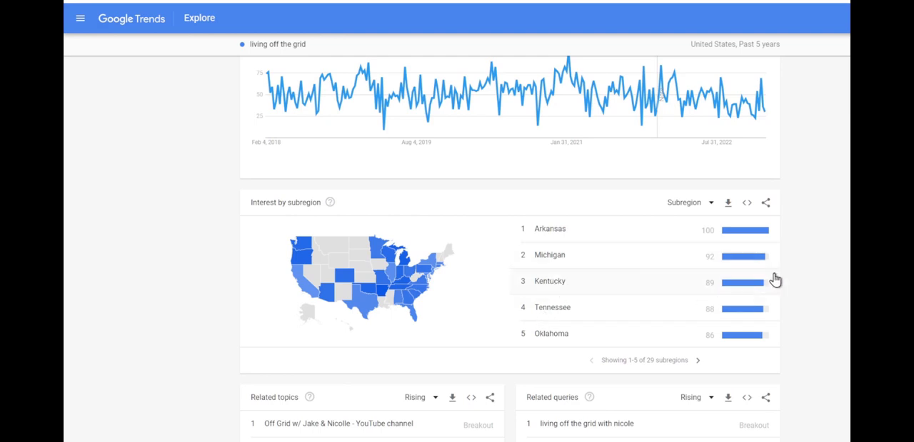
scroll("down", 3)
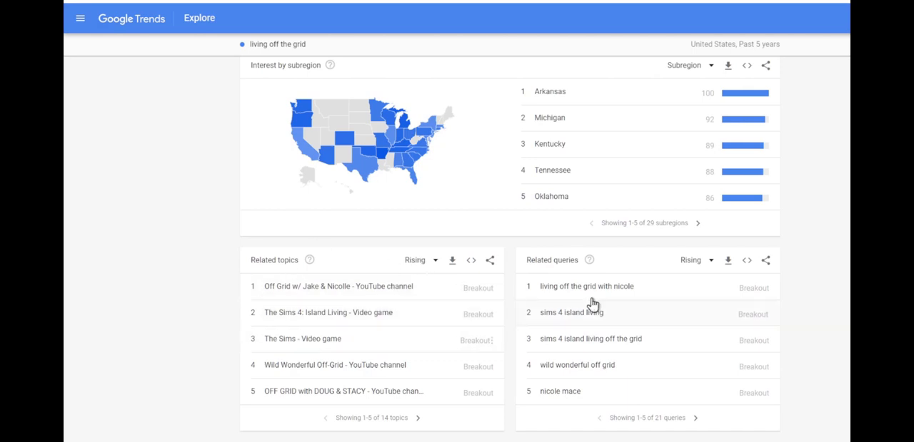
mouse_move(305, 419)
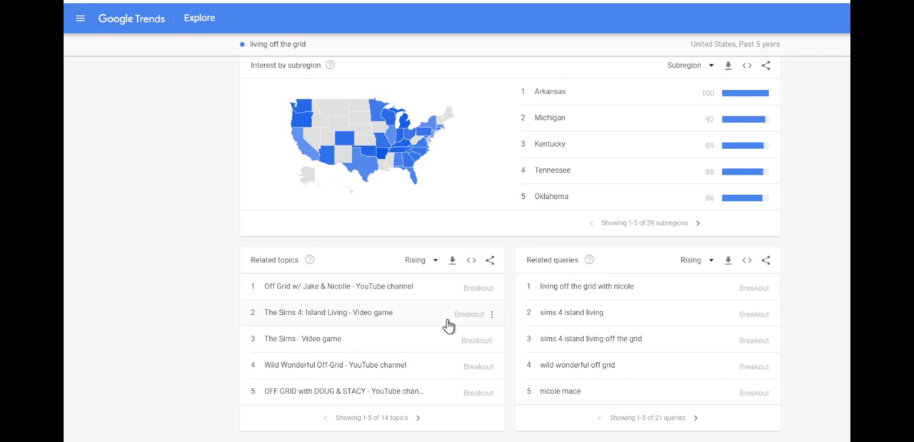
mouse_move(460, 300)
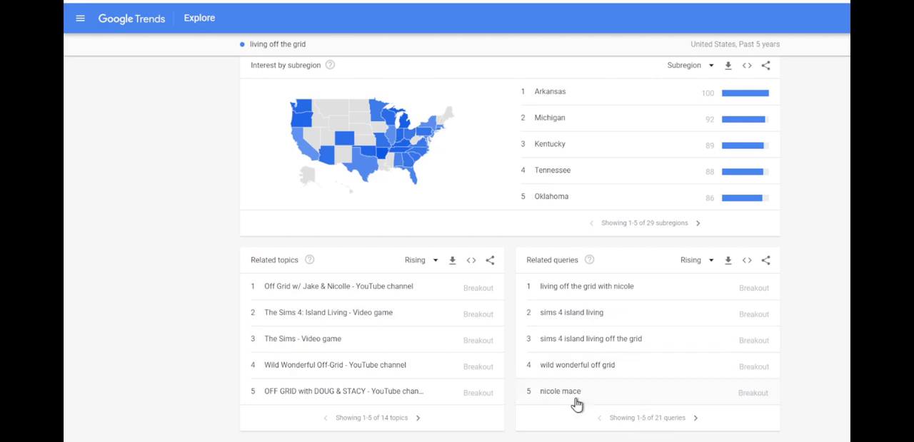
mouse_move(436, 365)
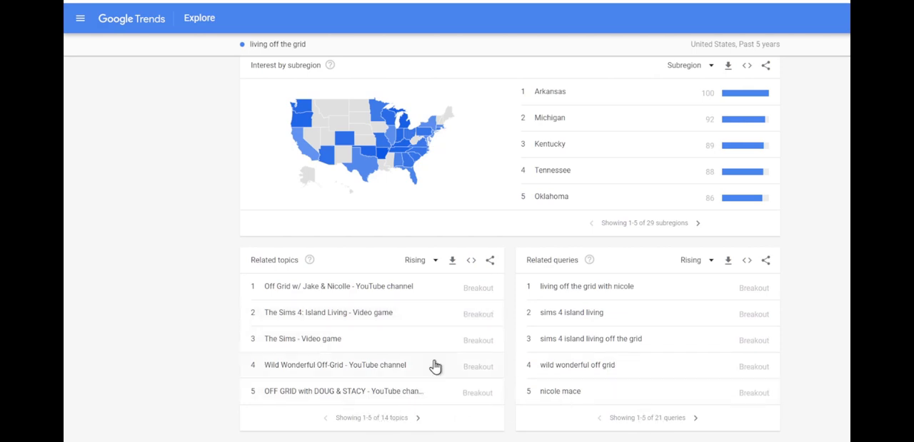
mouse_move(397, 417)
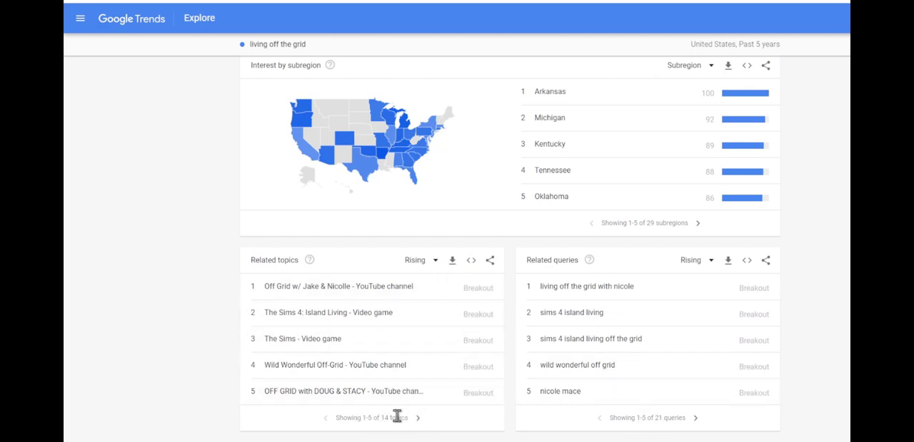
left_click(418, 417)
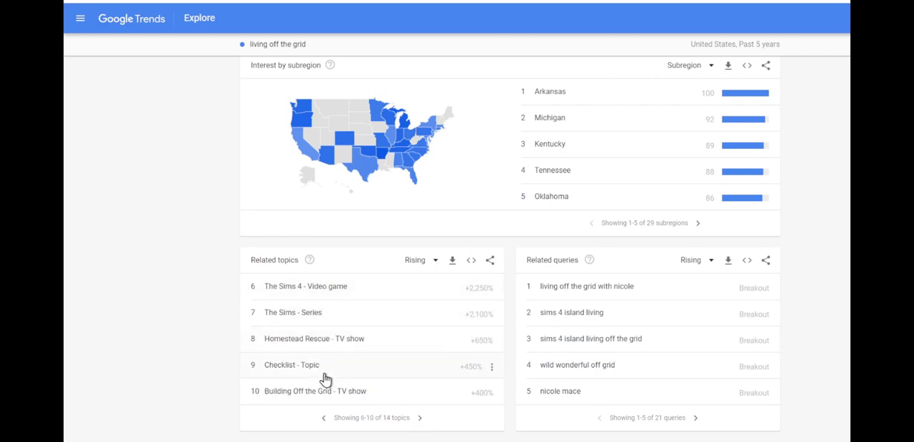
mouse_move(345, 314)
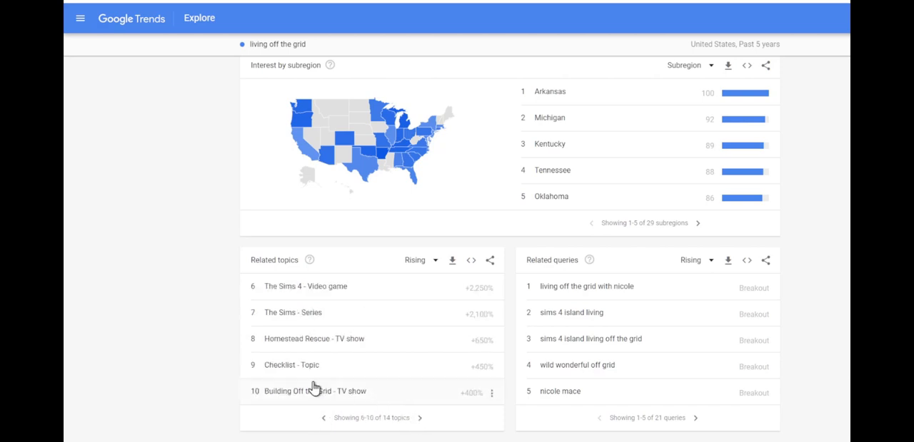
left_click(325, 416)
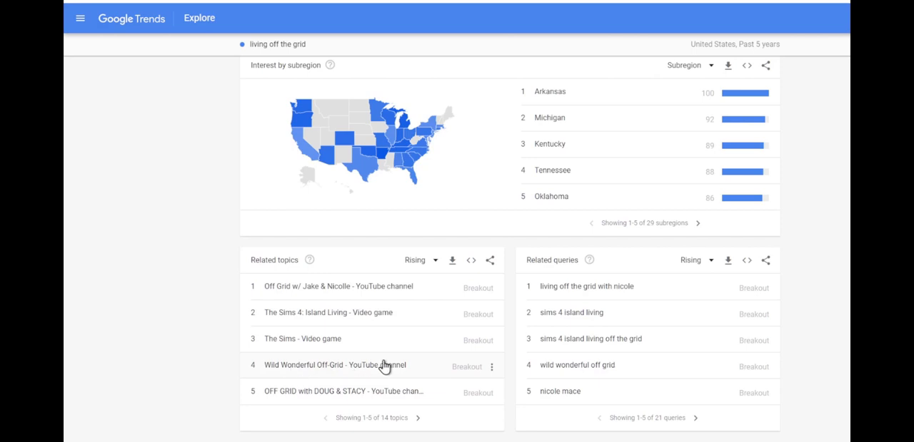
mouse_move(539, 288)
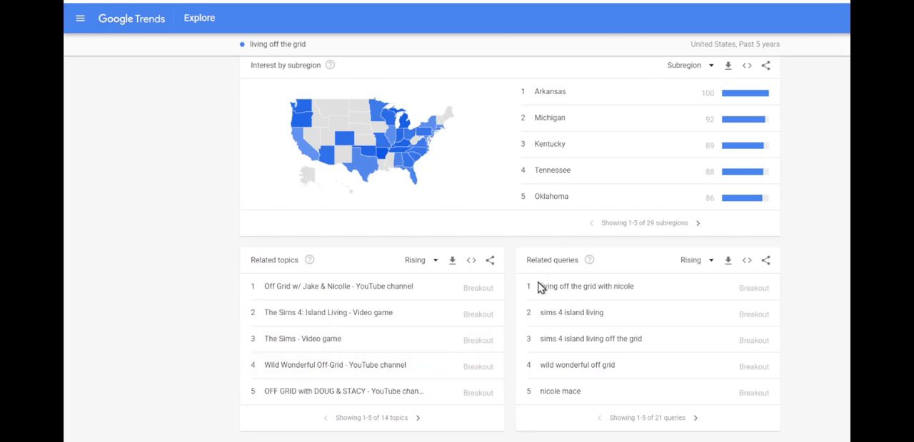
mouse_move(540, 285)
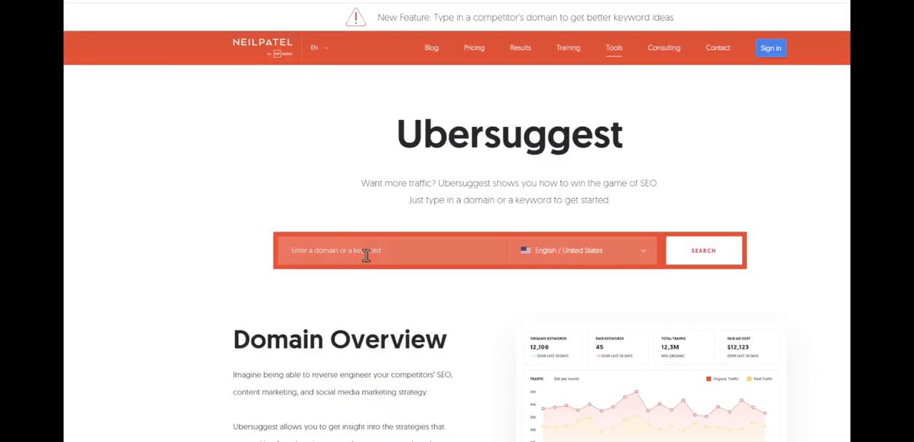
- Run an Ubersuggest keyword search for 'living off the grid'
type("living off the")
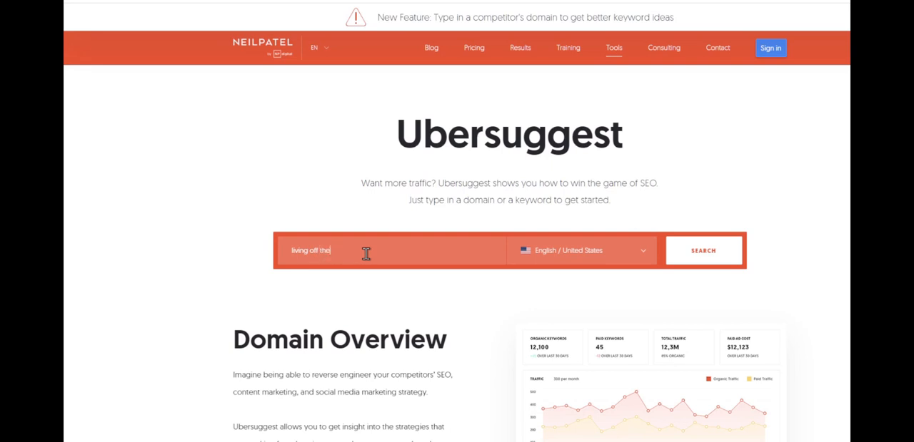
type("grid")
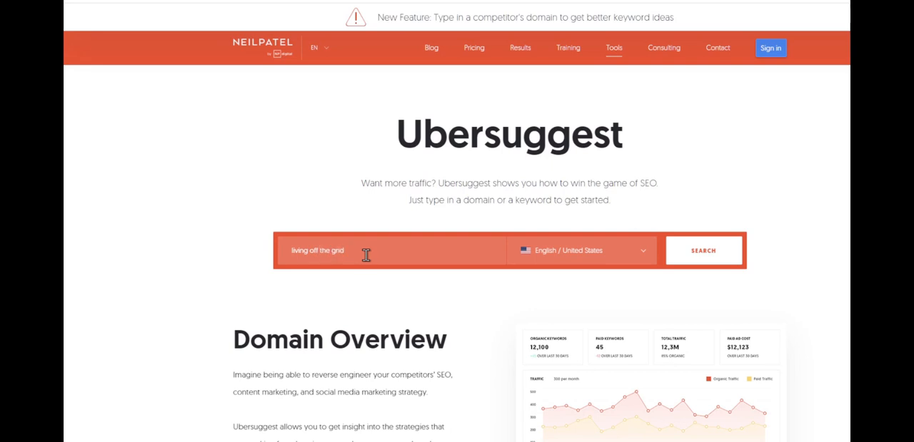
left_click(702, 252)
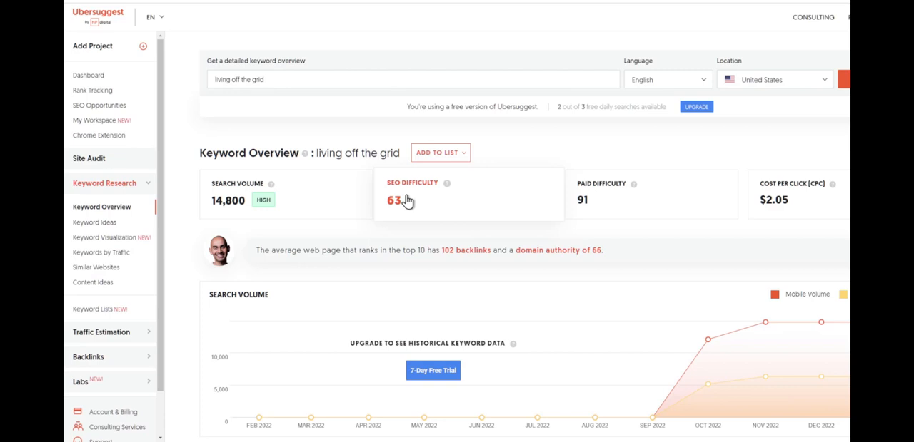
mouse_move(597, 199)
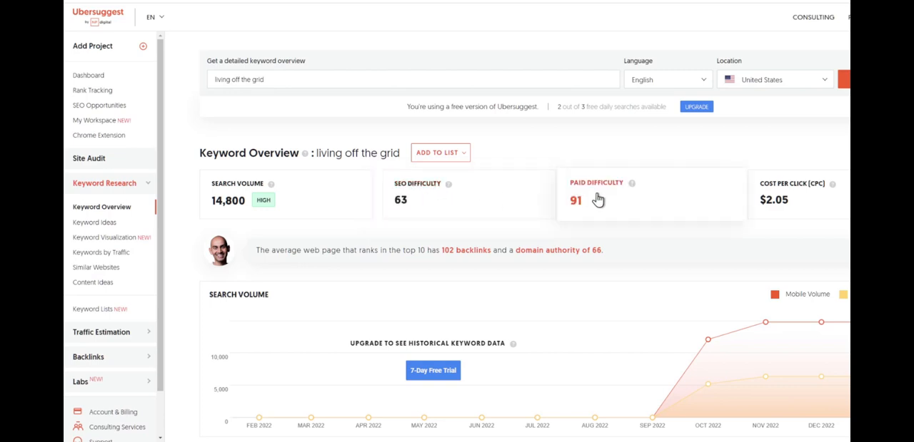
mouse_move(614, 206)
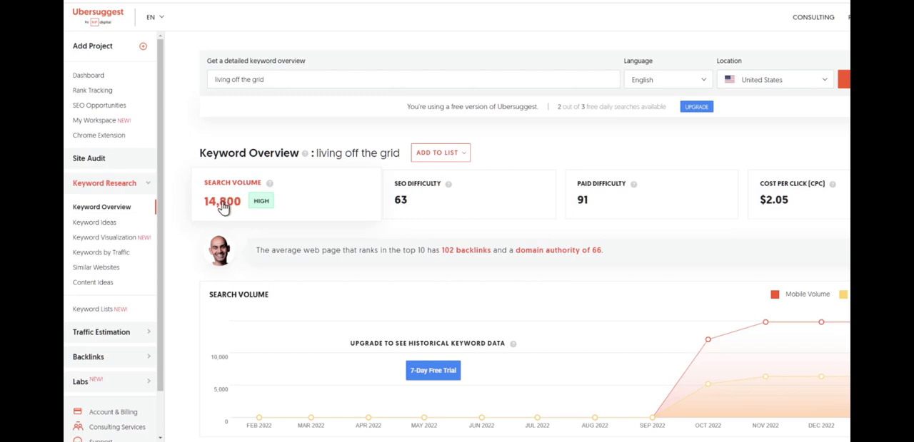
mouse_move(260, 234)
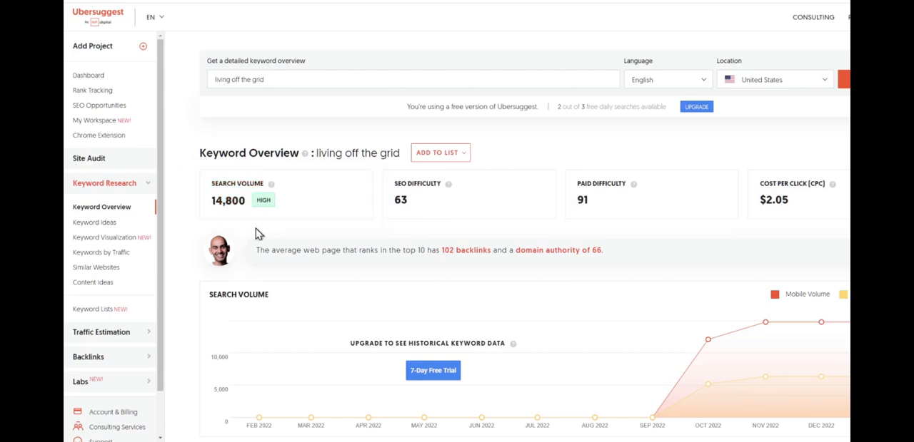
scroll("down", 3)
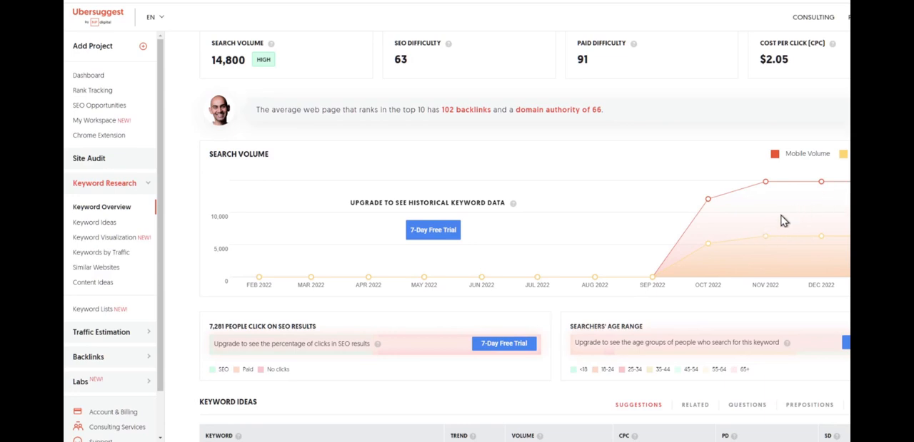
mouse_move(778, 163)
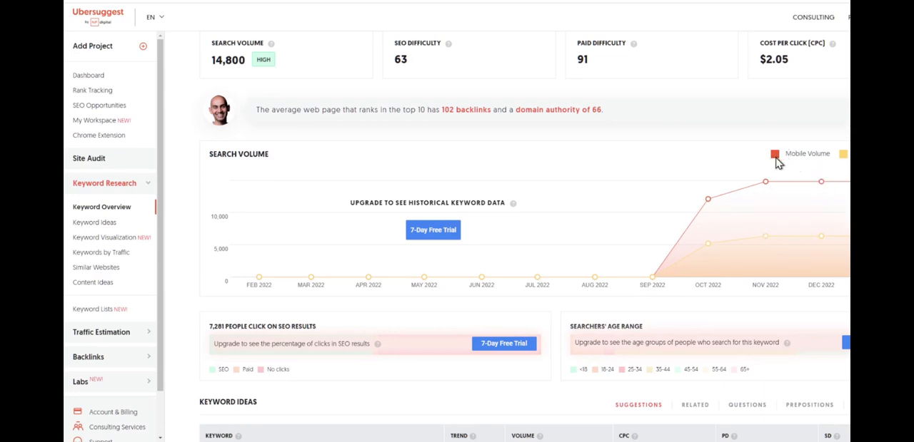
mouse_move(825, 184)
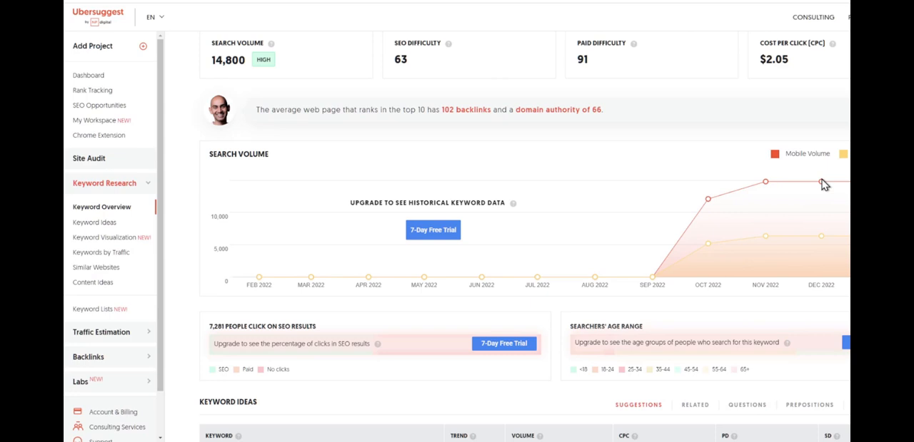
mouse_move(814, 257)
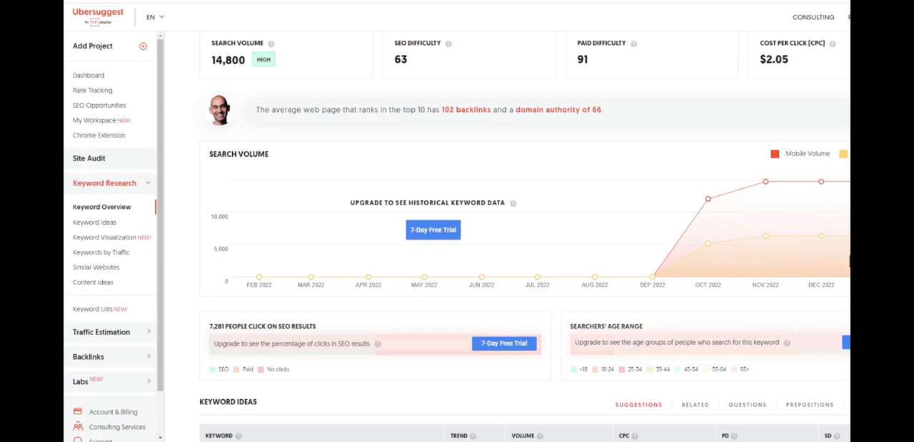
scroll("down", 3)
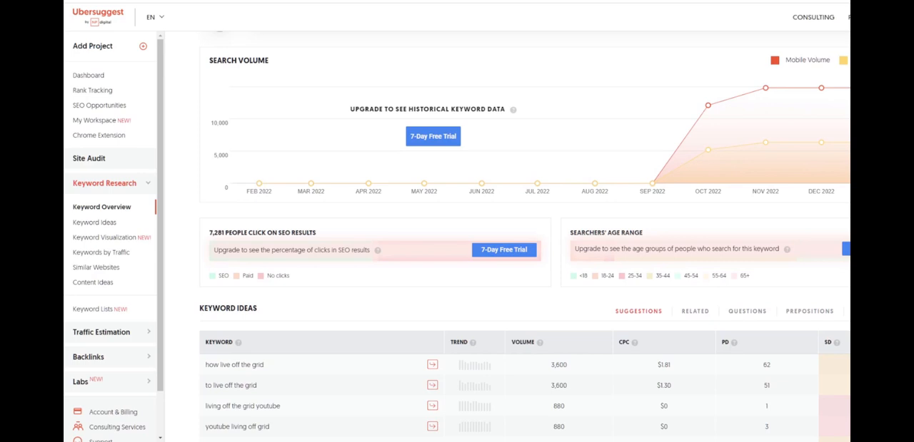
mouse_move(493, 107)
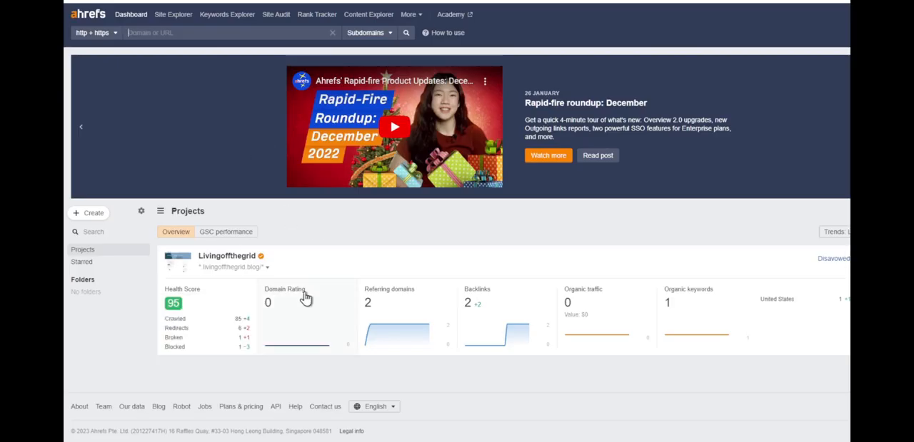
mouse_move(394, 315)
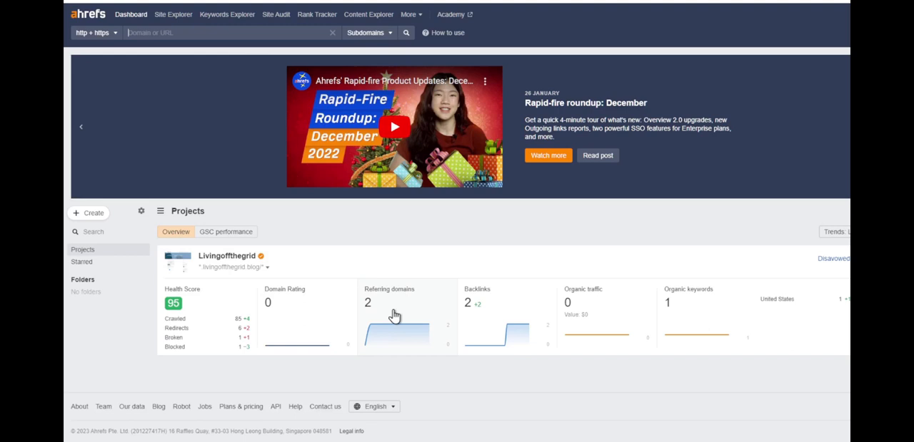
mouse_move(403, 319)
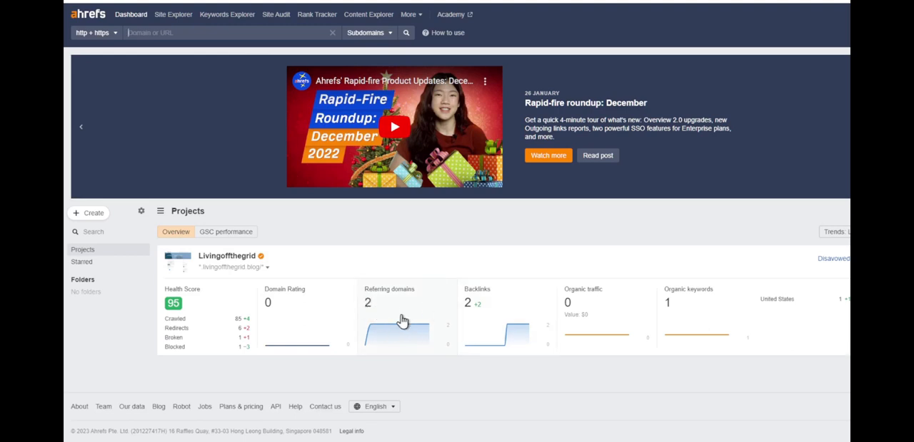
mouse_move(702, 313)
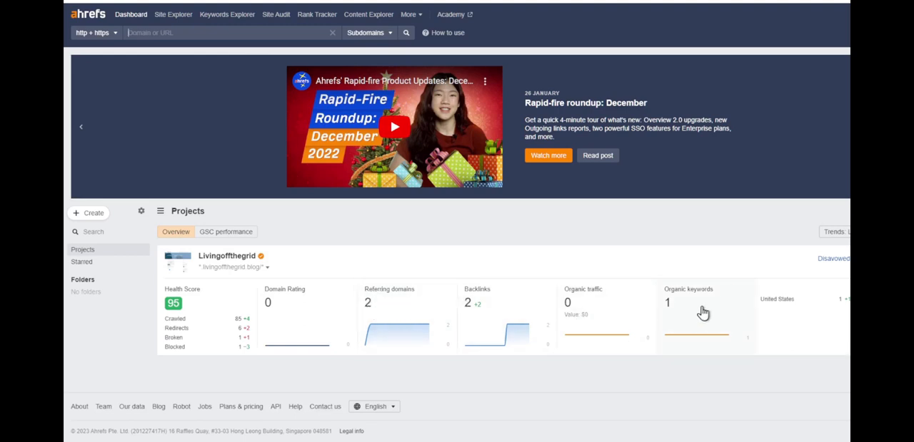
mouse_move(444, 331)
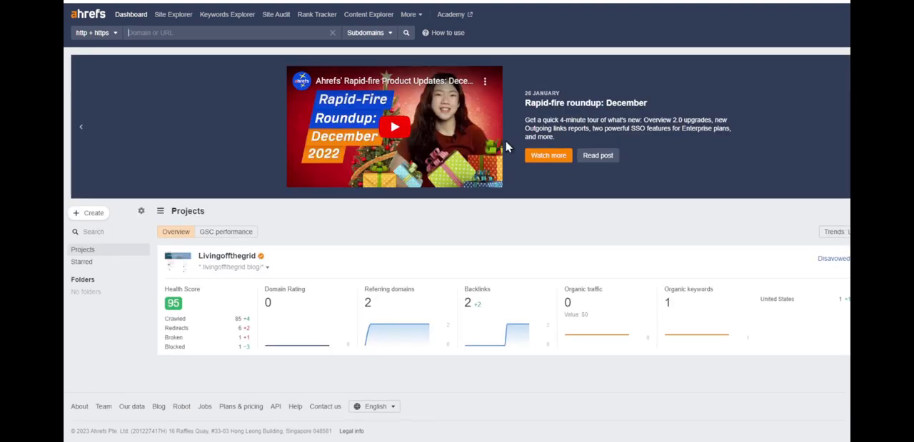
mouse_move(674, 325)
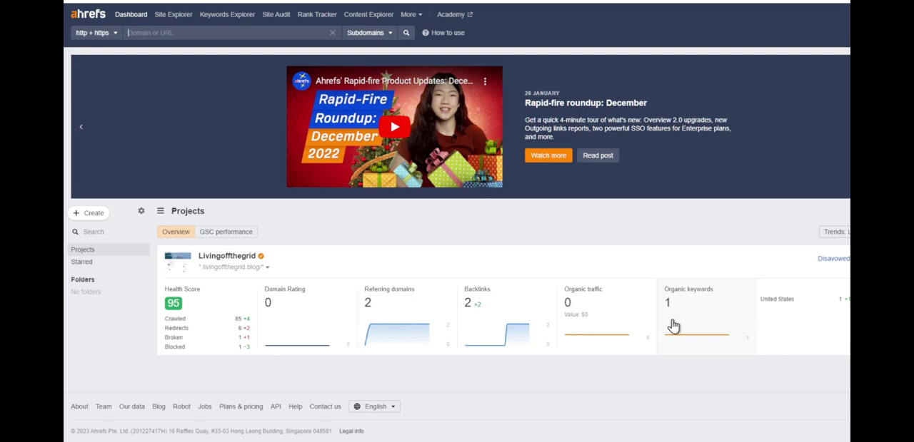
mouse_move(676, 308)
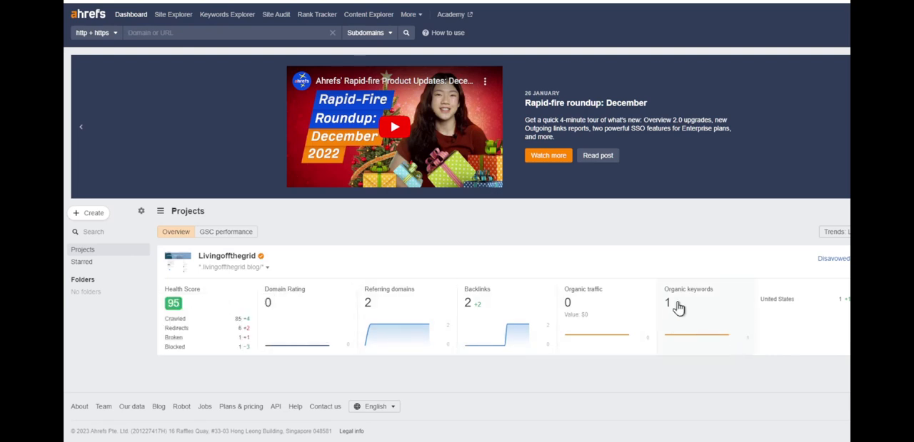
mouse_move(669, 311)
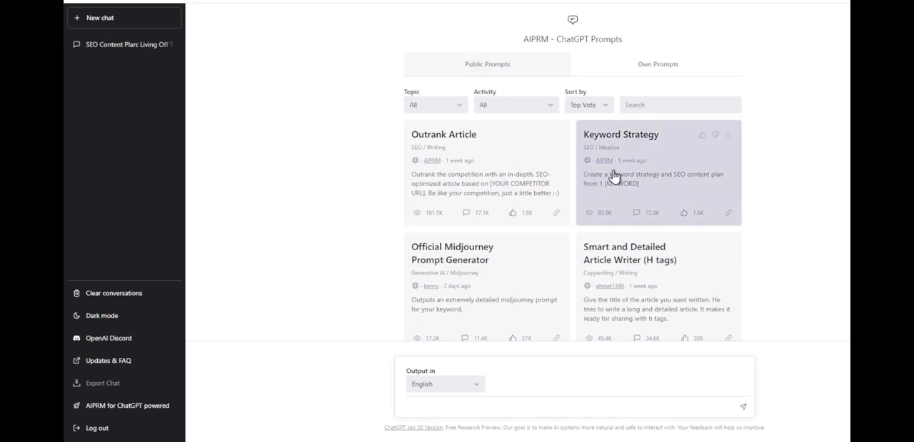
mouse_move(519, 47)
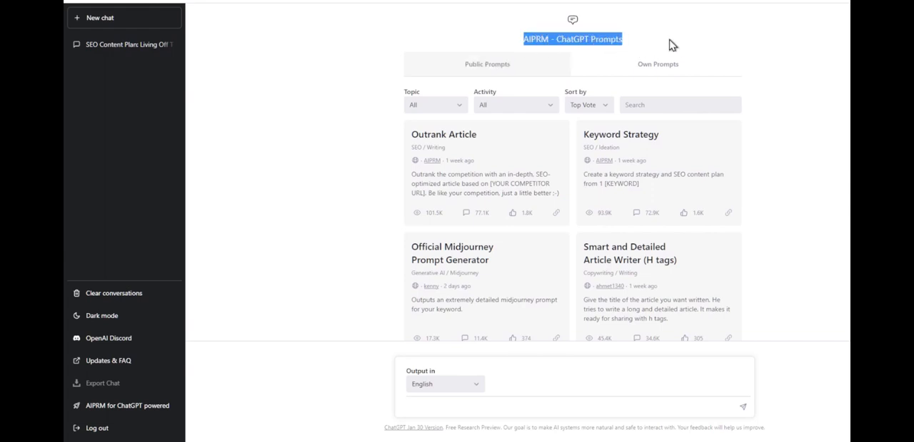
mouse_move(682, 44)
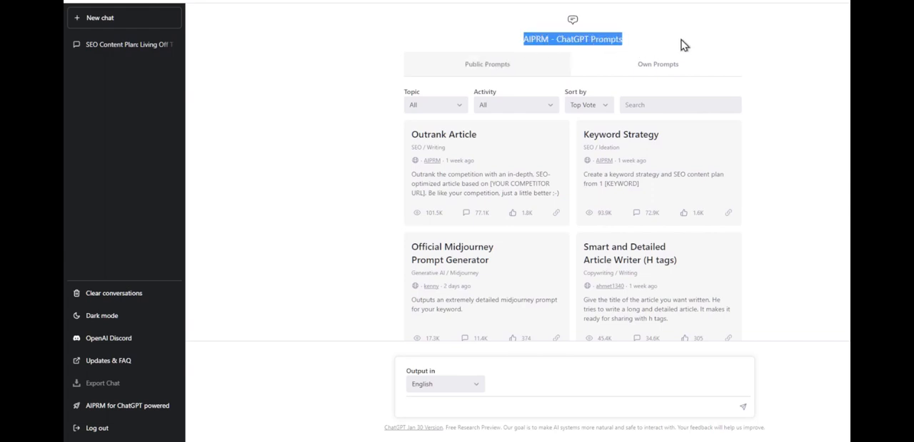
mouse_move(502, 57)
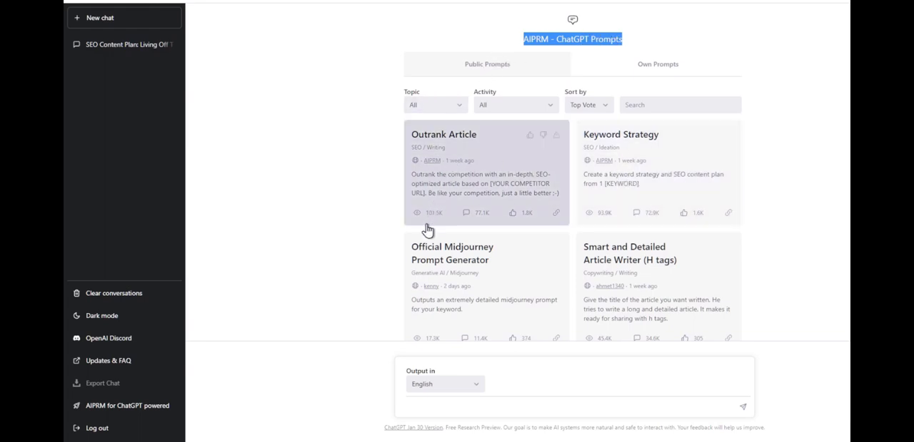
- Choose the Keyword Strategy prompt from the AIPRM Public Prompts list
scroll("down", 3)
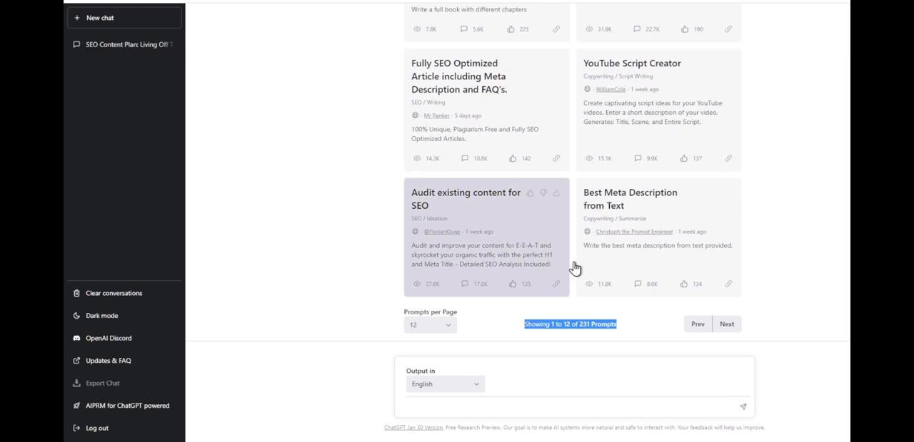
mouse_move(725, 260)
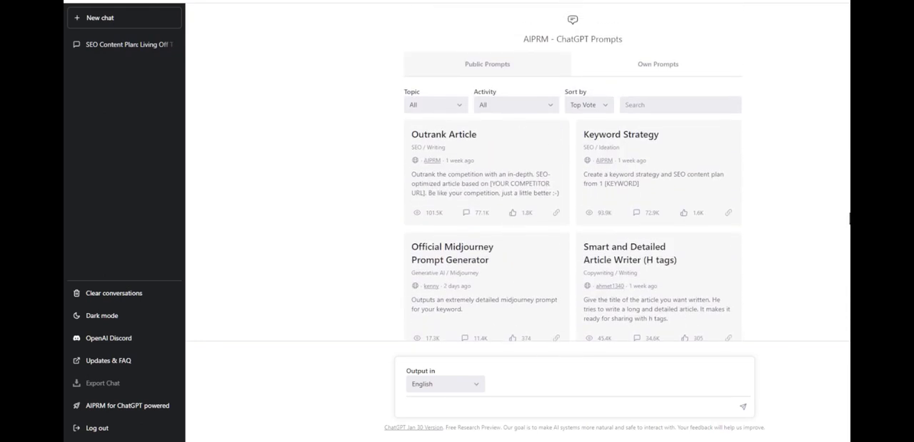
mouse_move(560, 172)
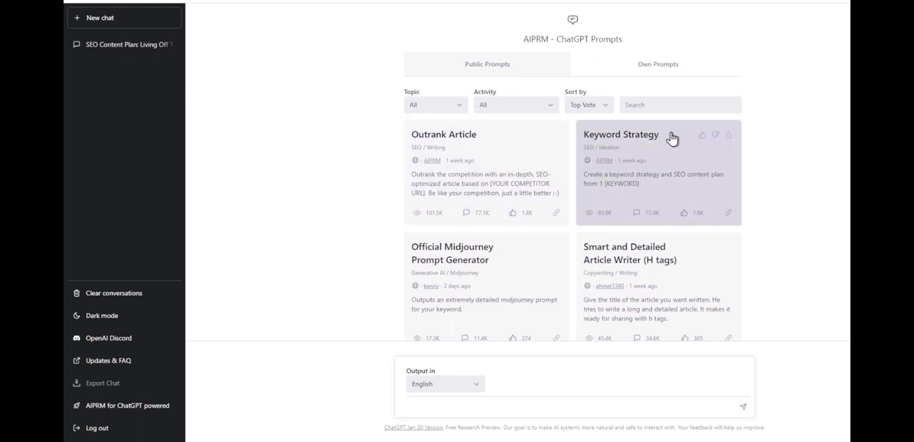
mouse_move(651, 151)
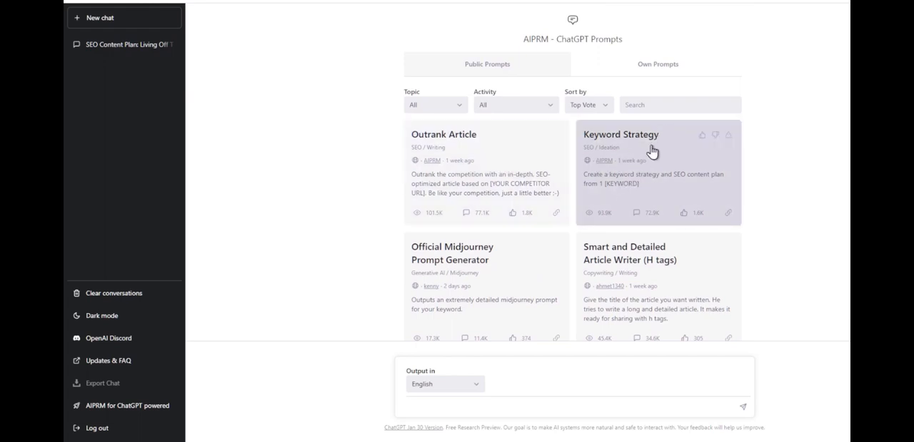
mouse_move(631, 175)
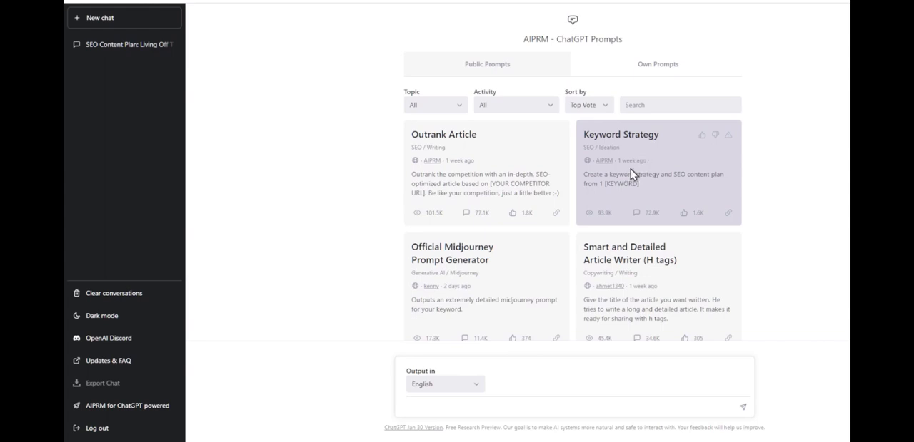
left_click(619, 134)
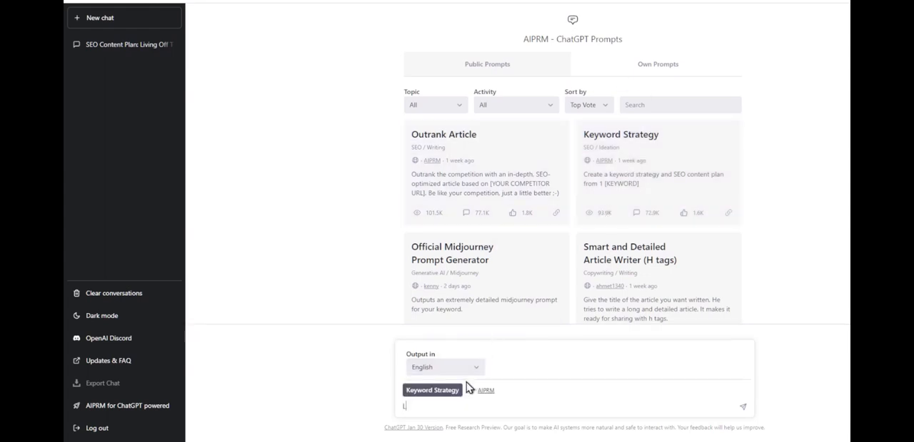
- Submit 'Living Off The Grid' as the keyword for the Keyword Strategy prompt
type("Living Off The Grid")
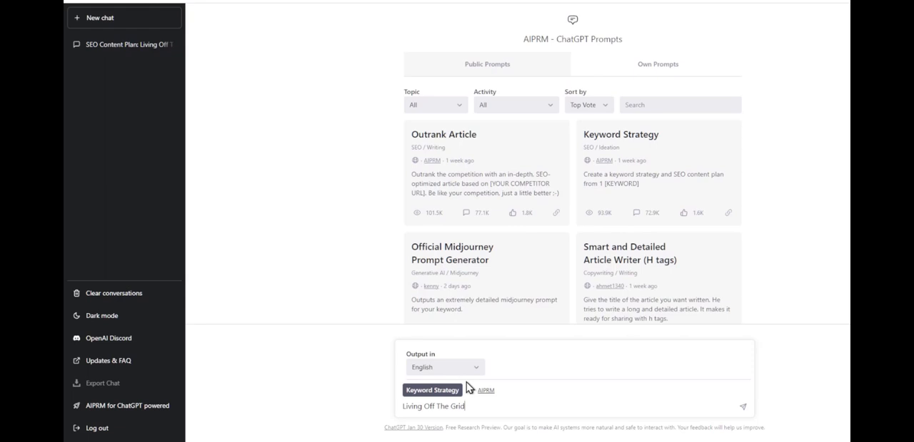
left_click(742, 407)
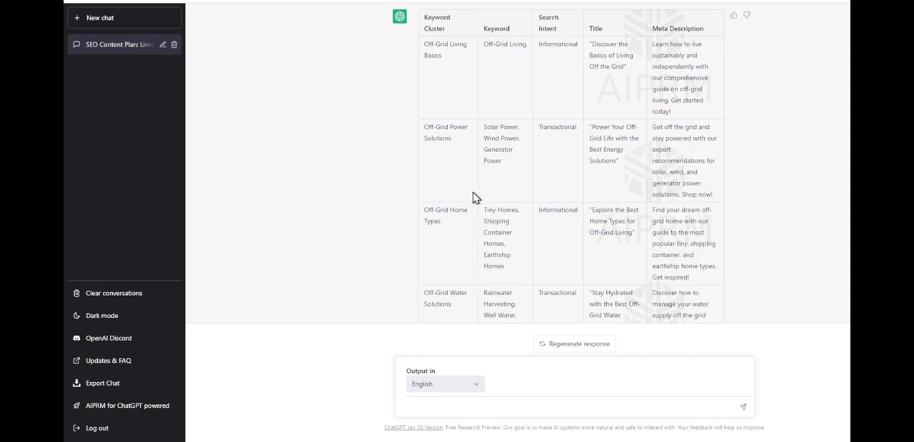
mouse_move(419, 35)
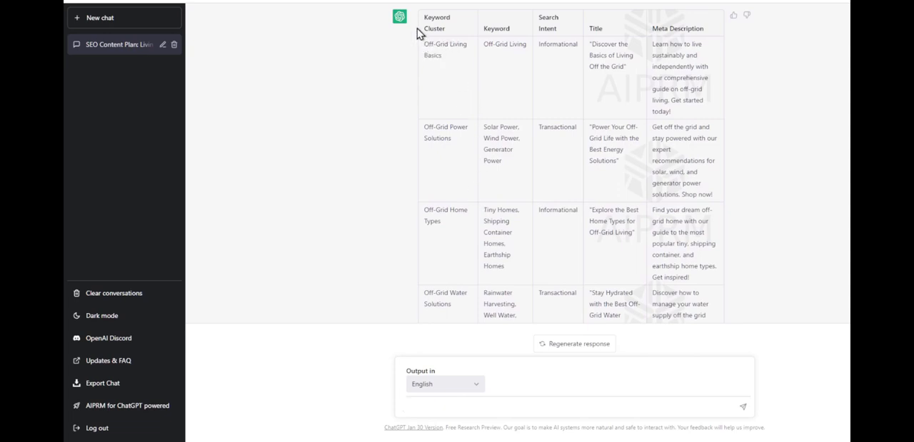
- Review ChatGPT's keyword cluster table, selecting phrases in its rows
double_click(437, 23)
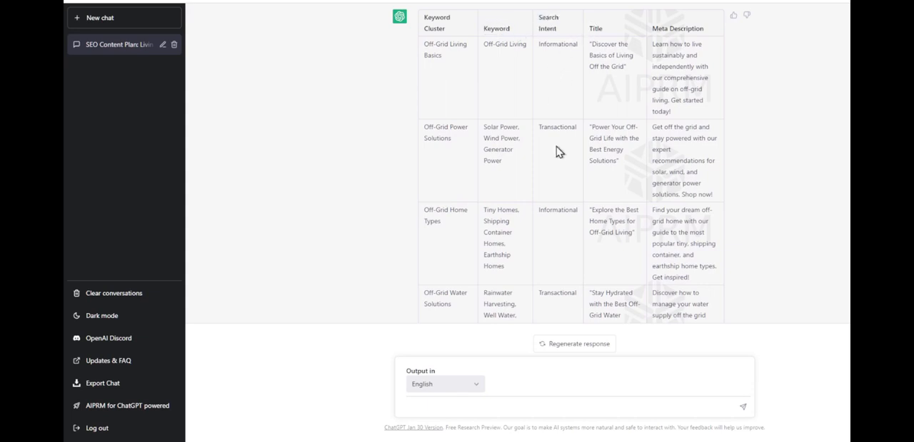
mouse_move(591, 28)
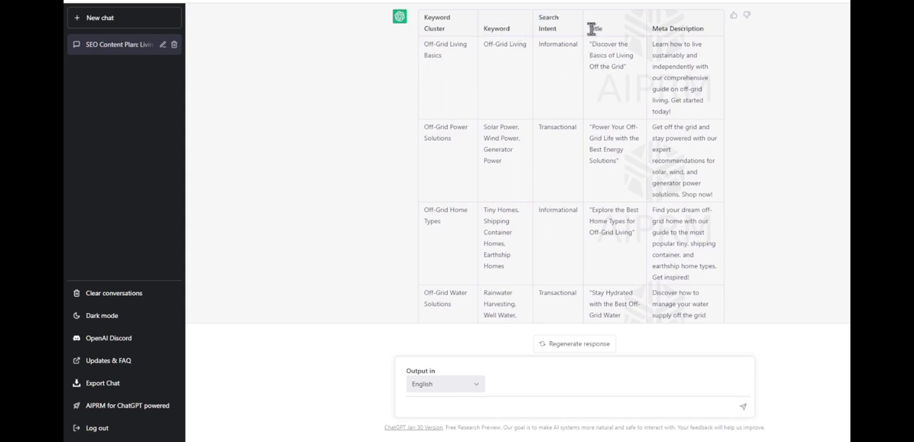
left_click_drag(592, 44, 627, 69)
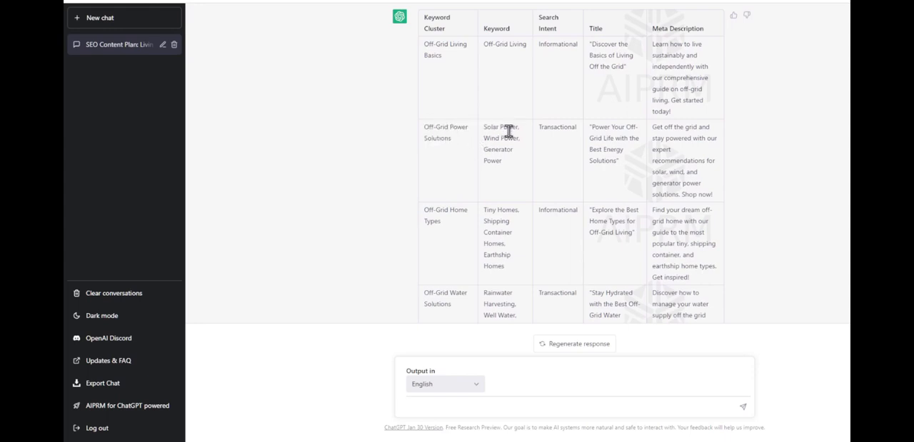
mouse_move(485, 149)
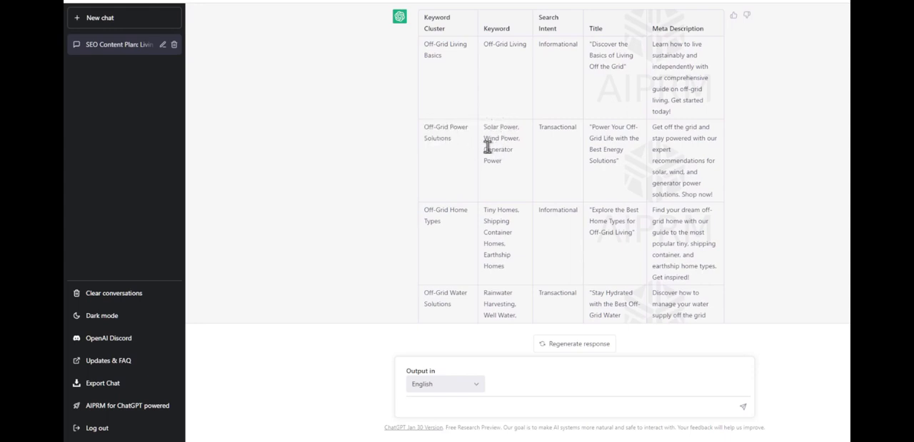
double_click(557, 126)
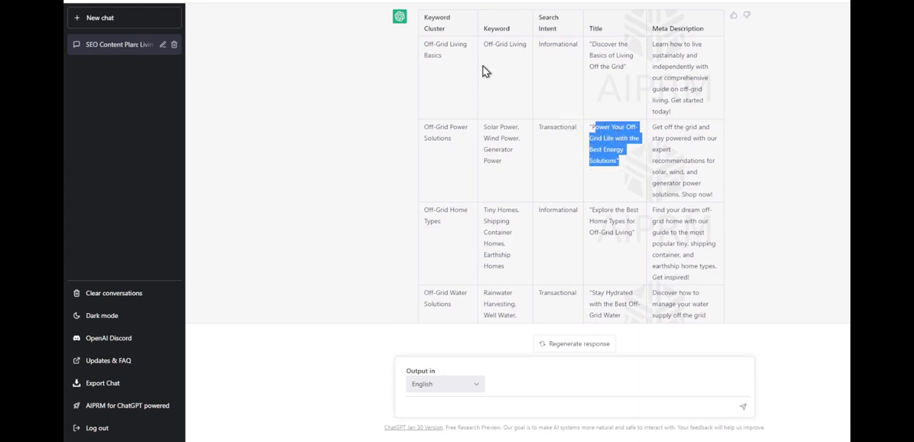
scroll("down", 3)
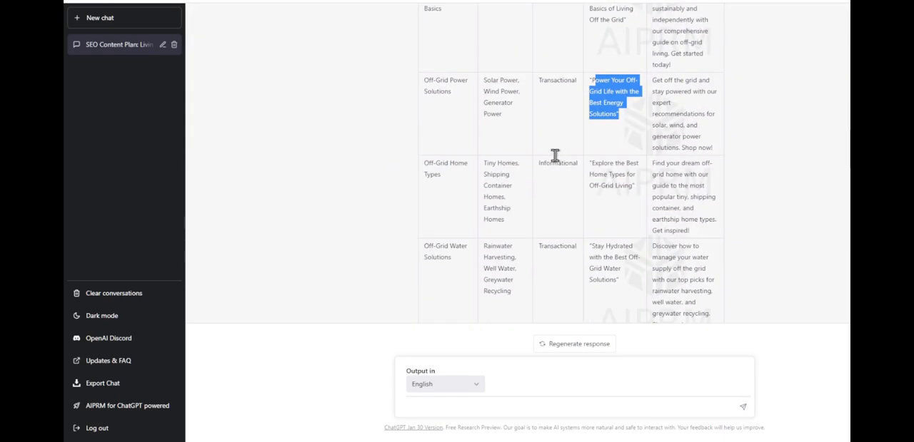
mouse_move(559, 201)
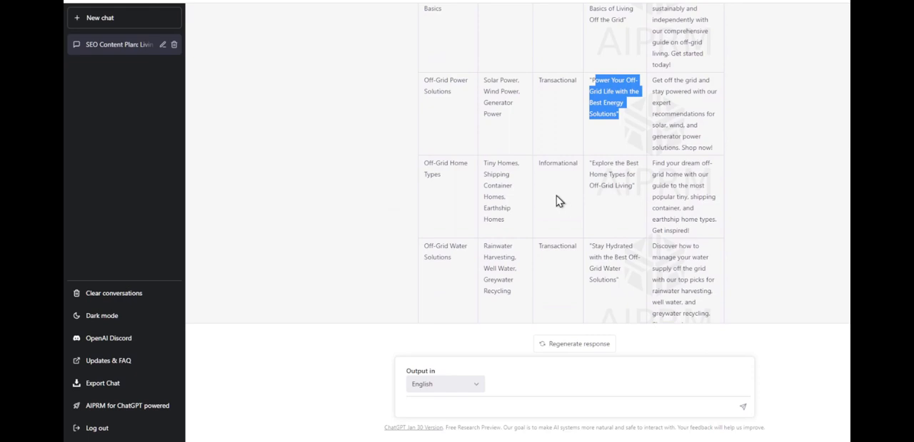
- Select the table from the Off-Grid Living Basics cluster and Informational intent through the last row
scroll("up", 3)
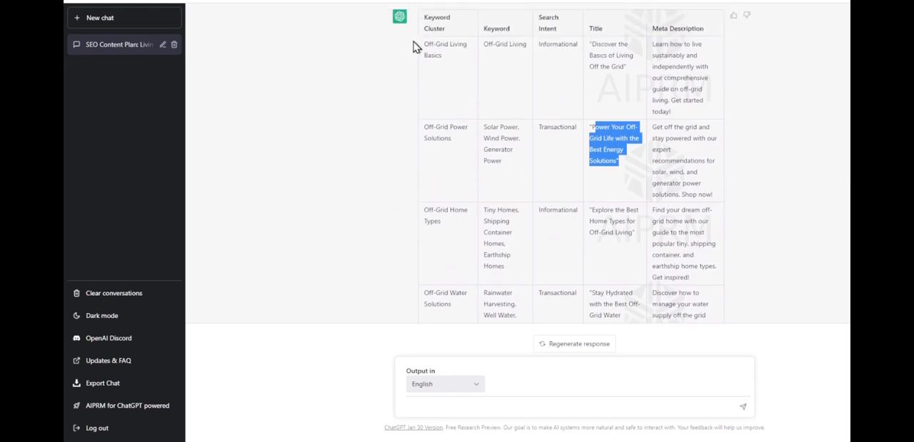
double_click(445, 48)
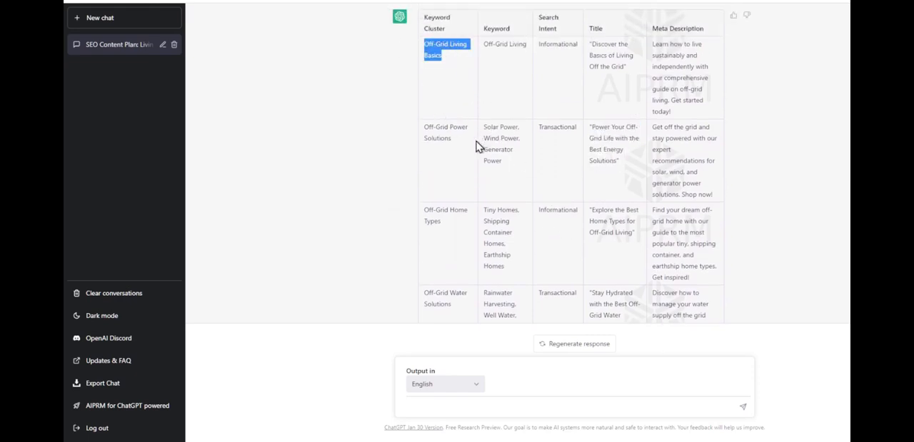
mouse_move(540, 44)
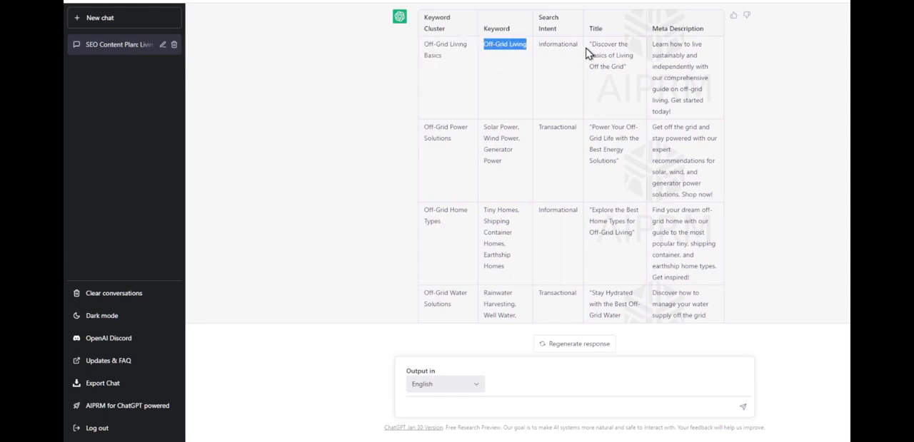
double_click(557, 43)
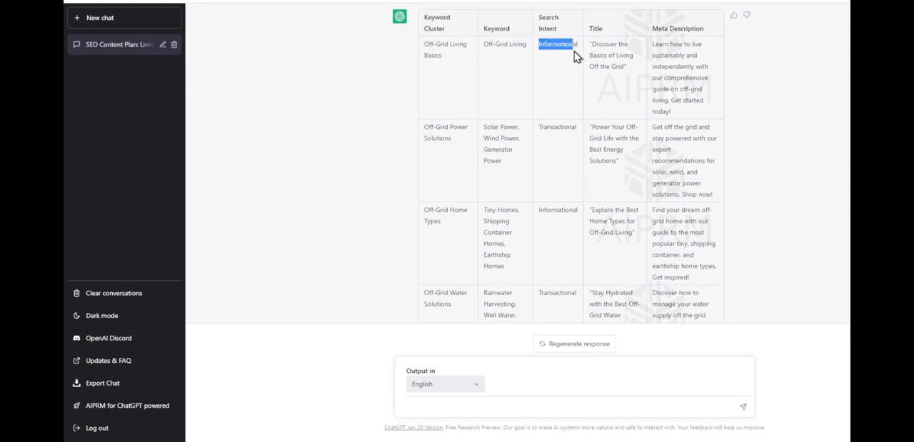
mouse_move(588, 47)
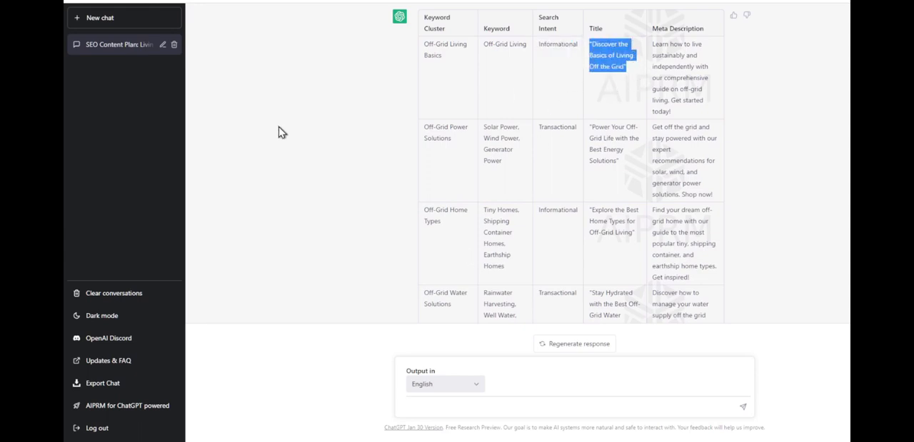
mouse_move(344, 107)
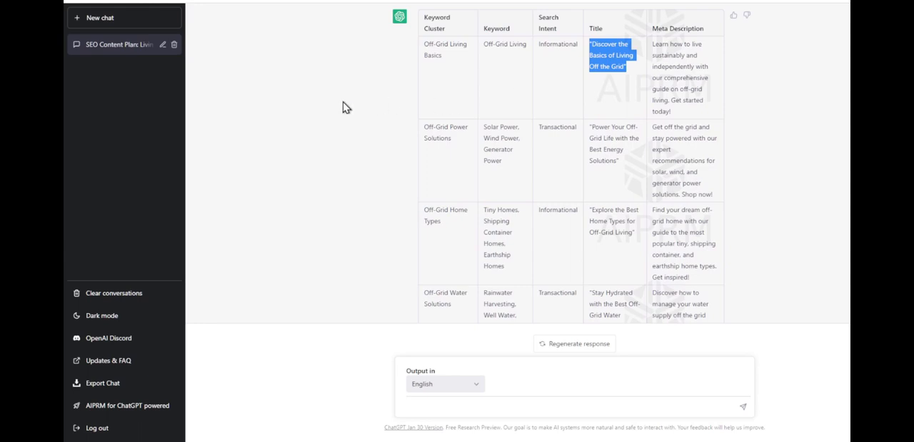
mouse_move(474, 120)
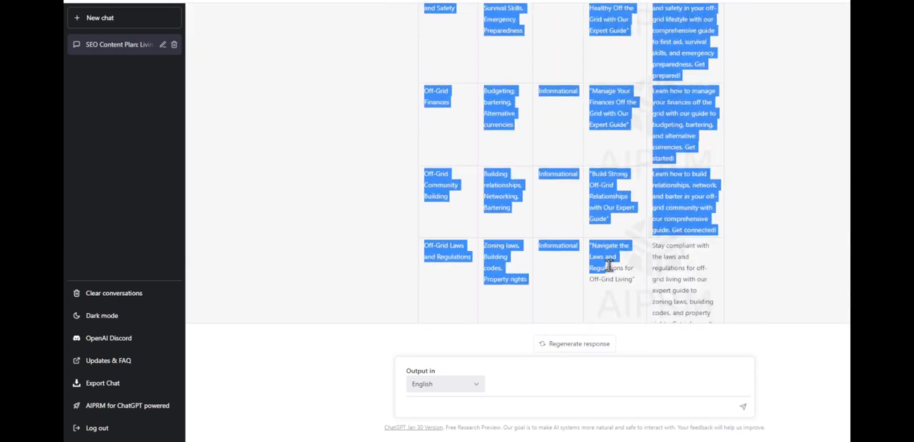
scroll("down", 3)
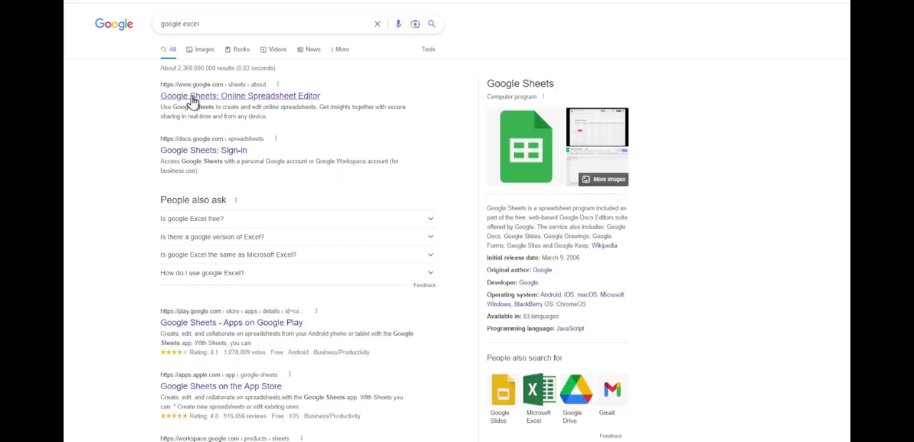
- Open the Google Sheets Online Spreadsheet Editor result from the 'google excel' search
left_click(240, 96)
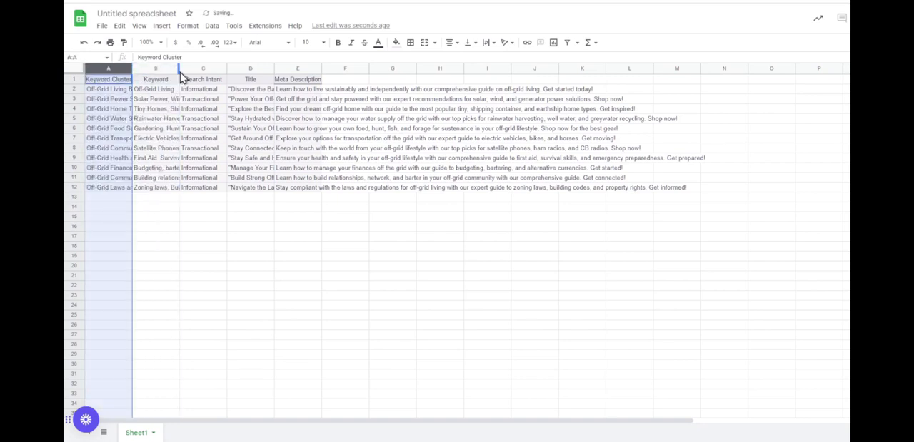
- Auto-fit the Title, Keyword and Keyword Cluster columns to their text, then deselect
left_click(297, 68)
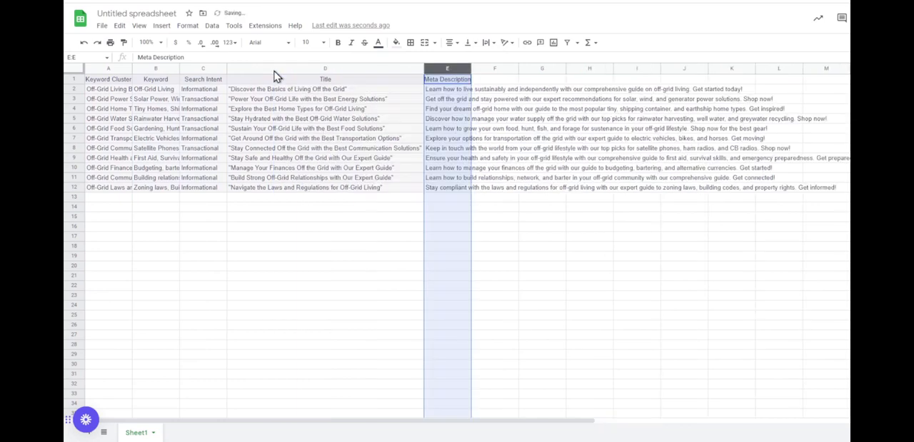
left_click(203, 80)
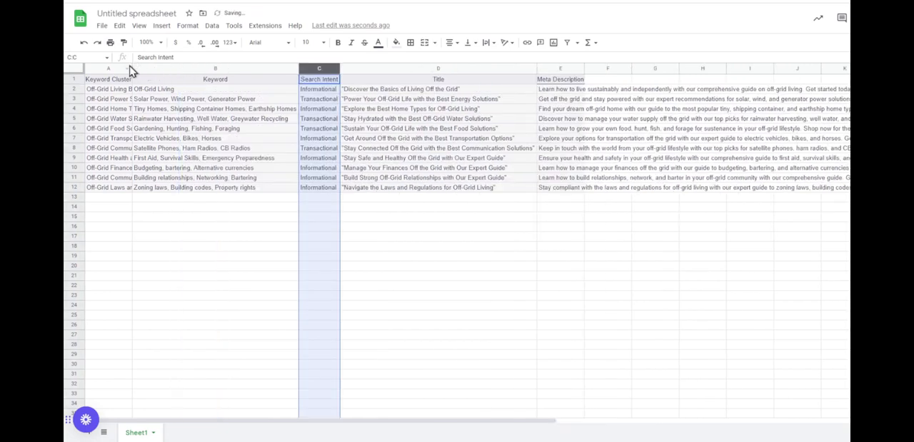
left_click(108, 68)
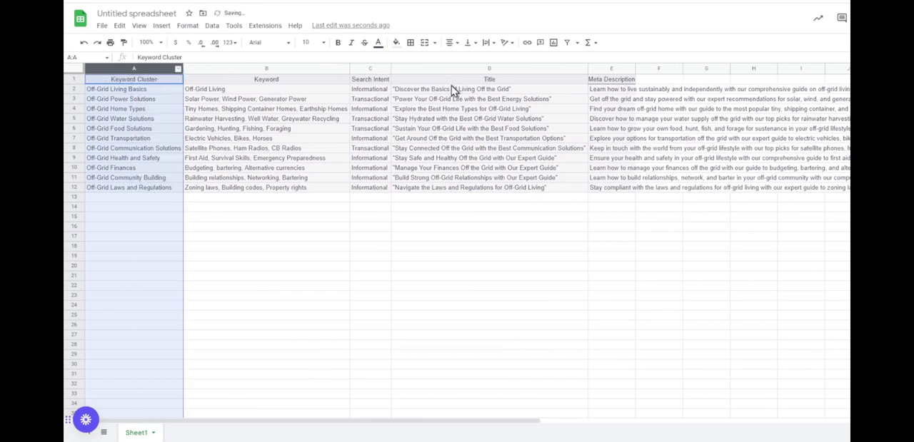
left_click(488, 128)
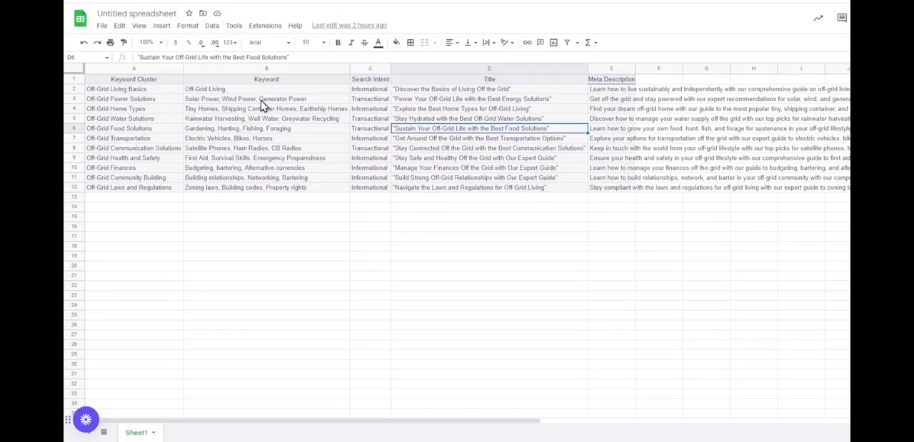
mouse_move(263, 109)
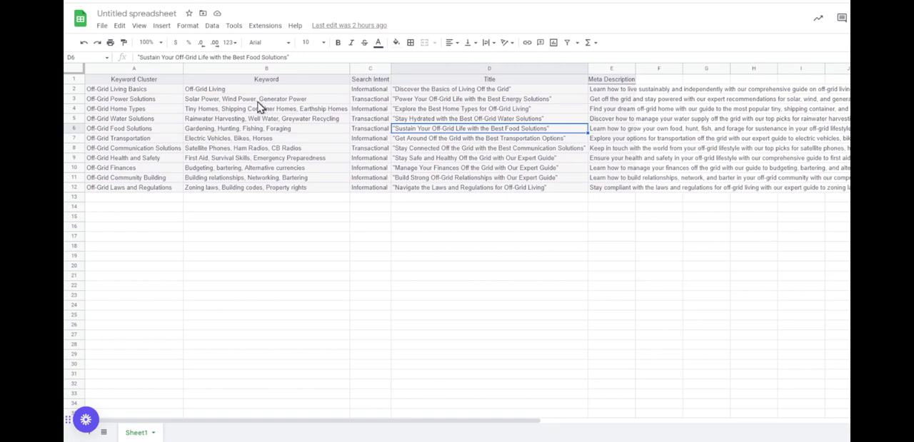
mouse_move(255, 106)
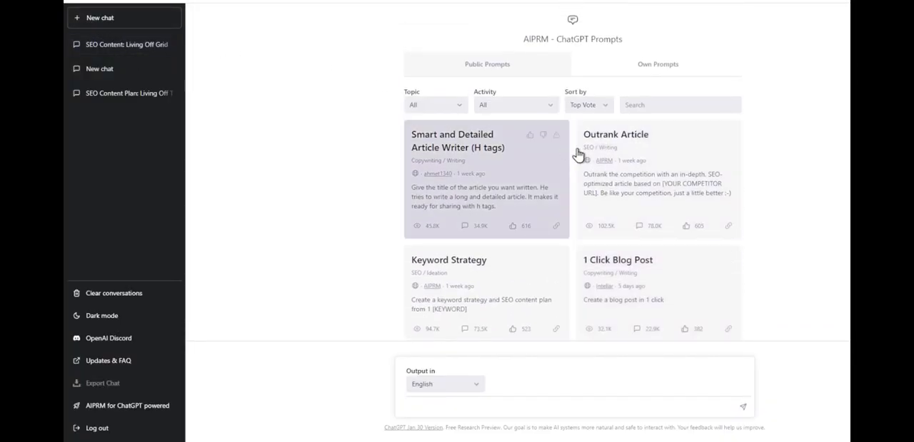
- Choose the Keyword Strategy prompt again from the AIPRM library
scroll("down", 3)
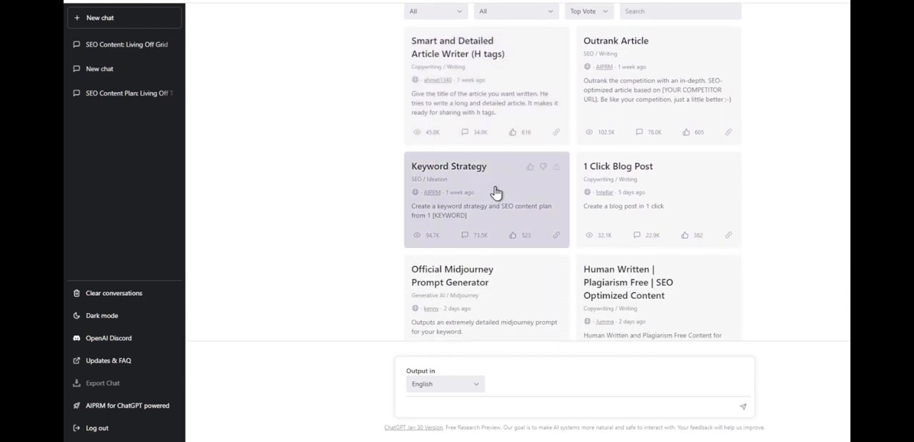
left_click(448, 165)
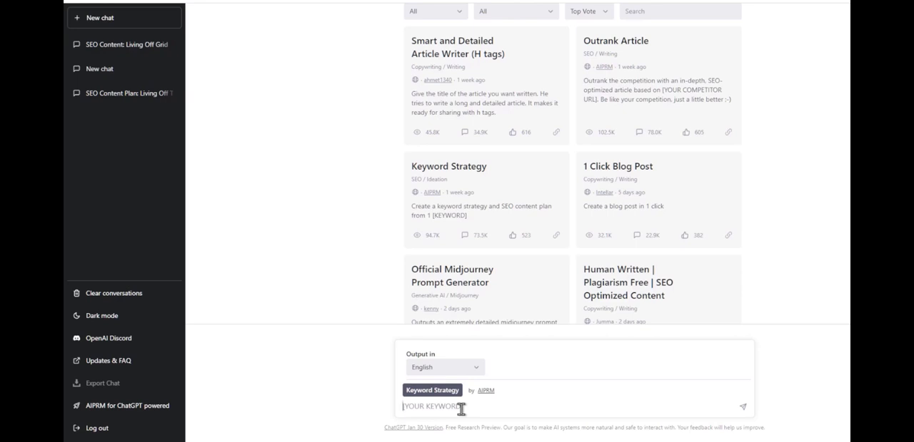
mouse_move(493, 274)
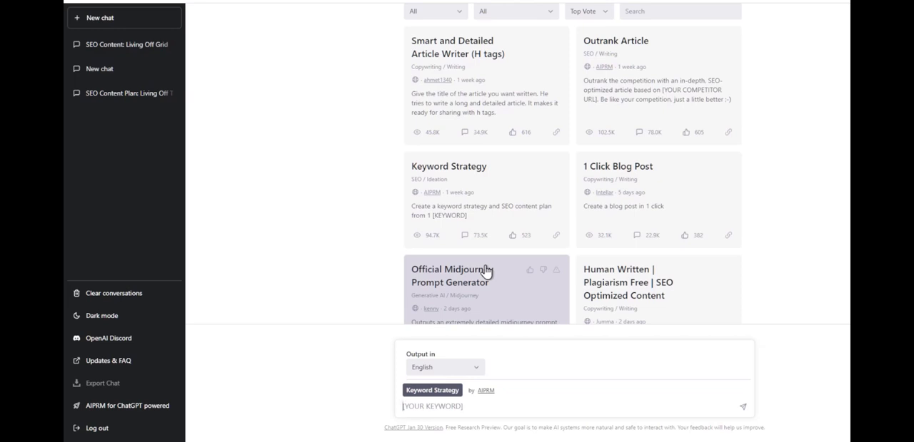
mouse_move(488, 279)
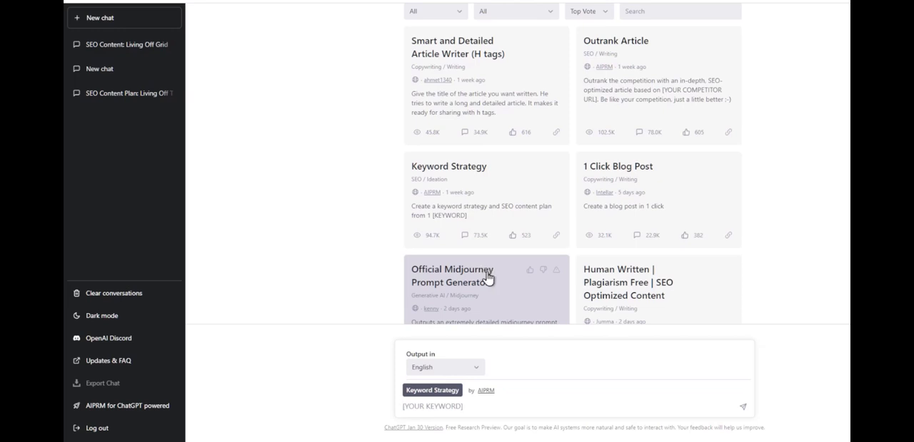